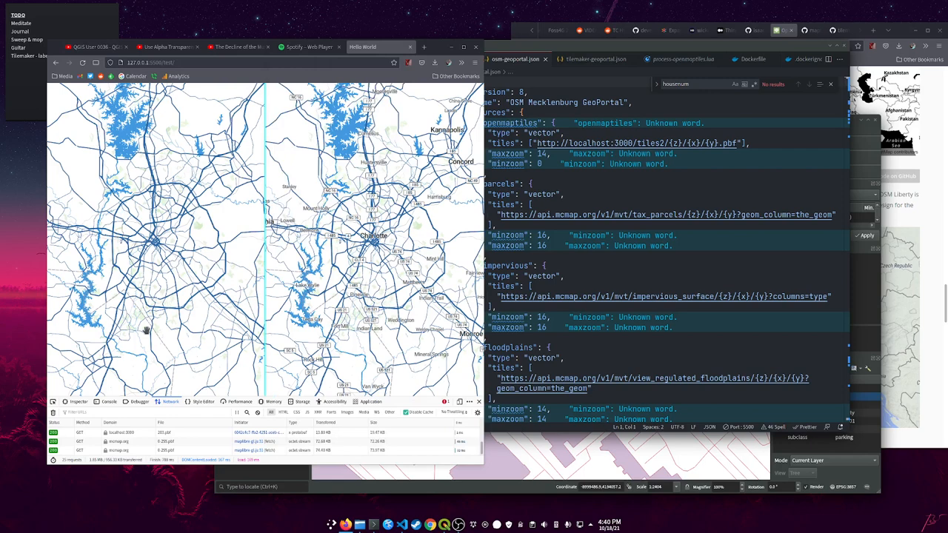
mouse_move(105, 269)
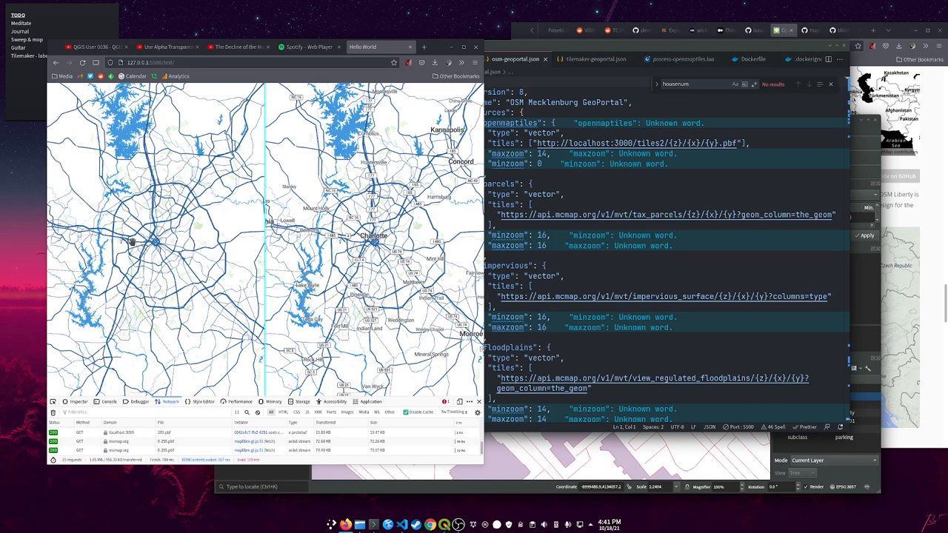
mouse_move(474, 470)
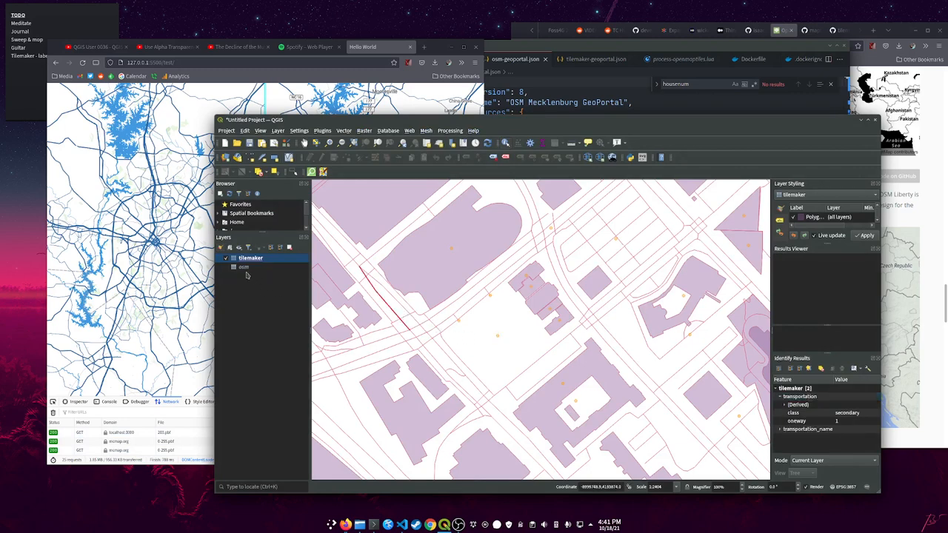
Identify the East Stonewall secondary road in the osm and tilemaker layers and compare their attributes.
left_click(244, 267)
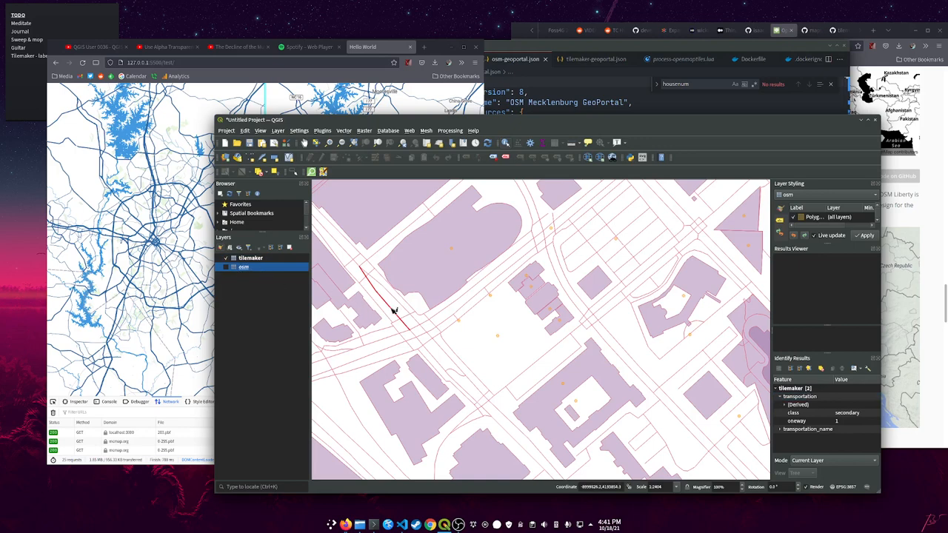
left_click(393, 311)
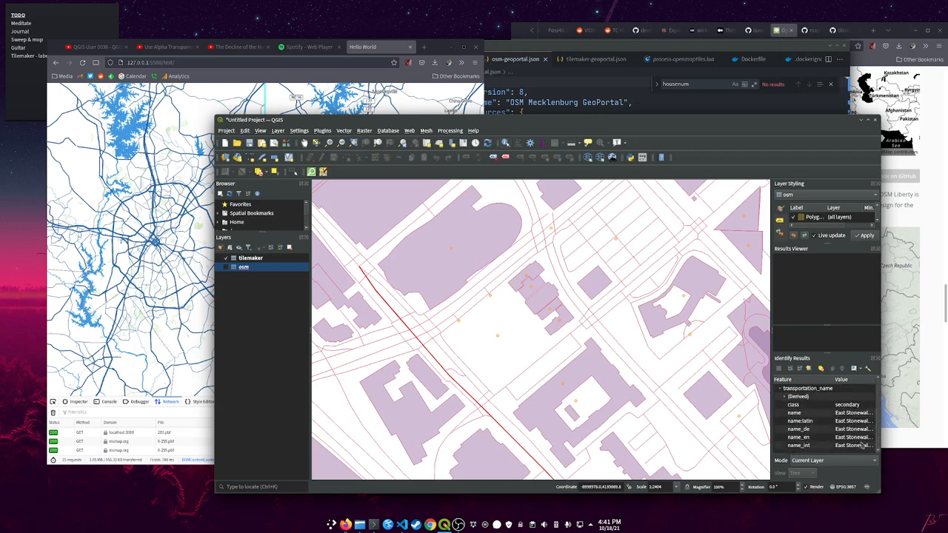
left_click(250, 258)
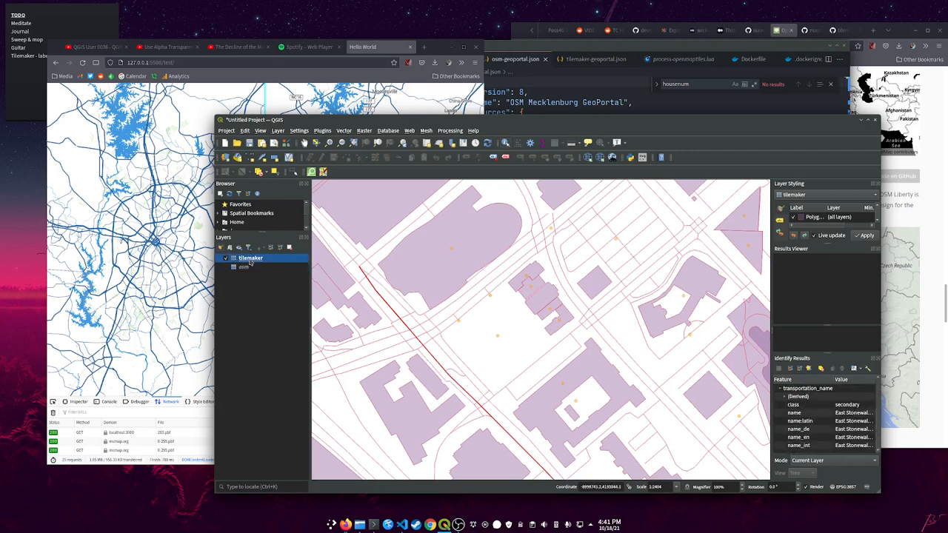
left_click(392, 296)
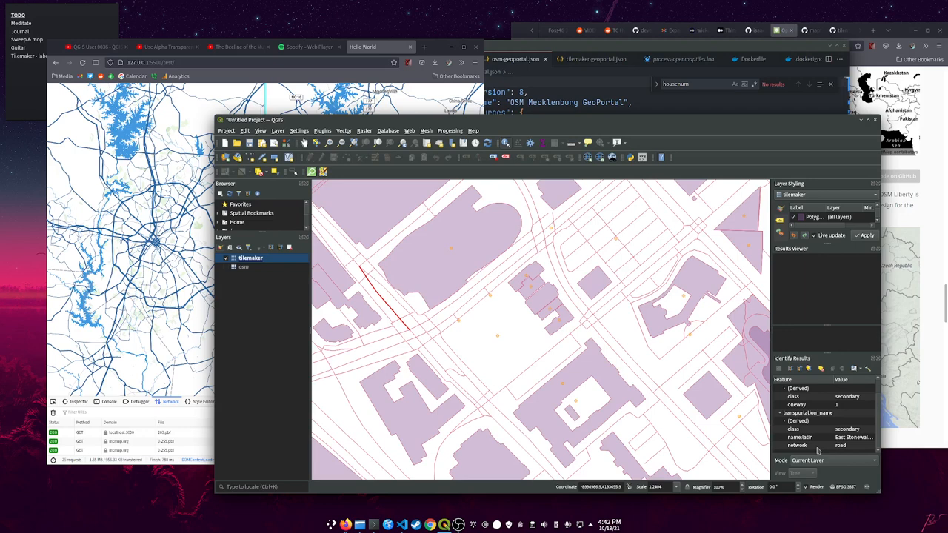
mouse_move(819, 424)
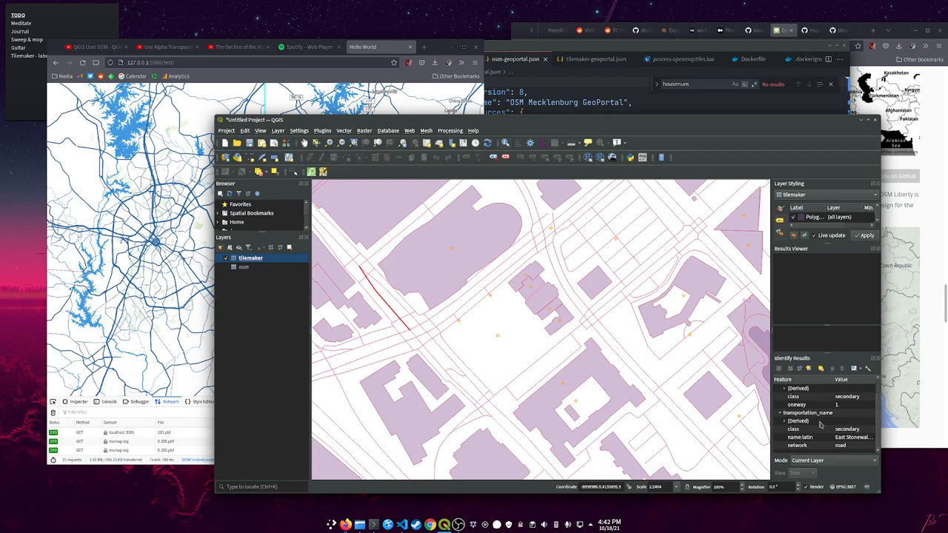
mouse_move(818, 421)
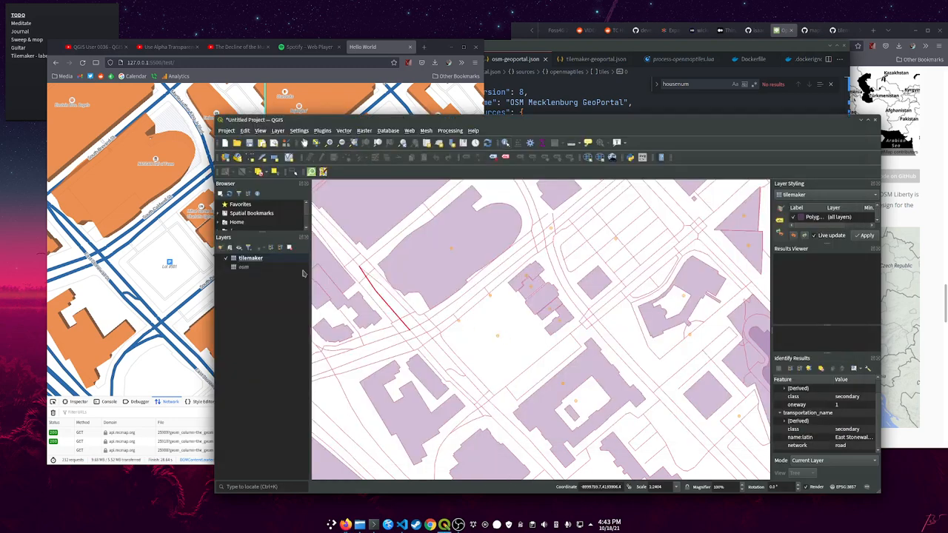
Identify the Lot #501 parking point in the osm and tilemaker layers.
left_click(244, 267)
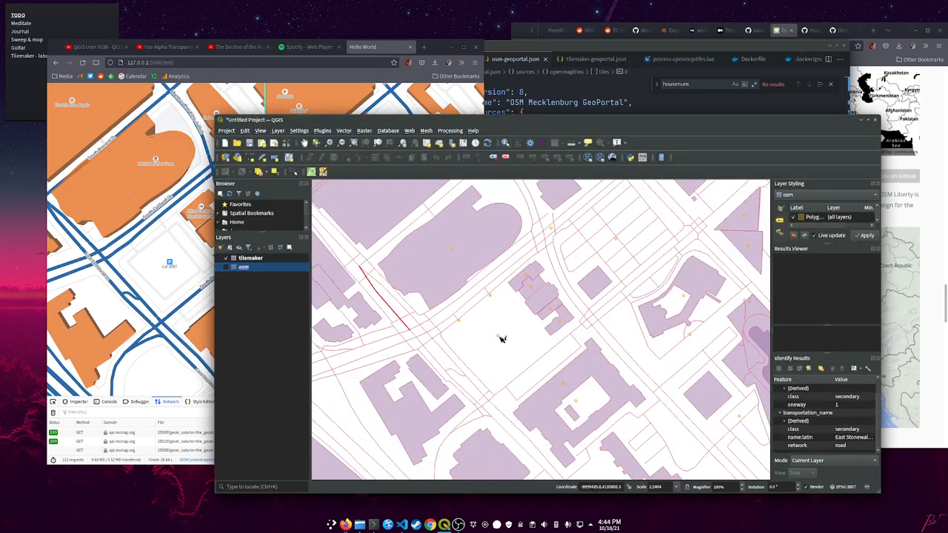
left_click(497, 336)
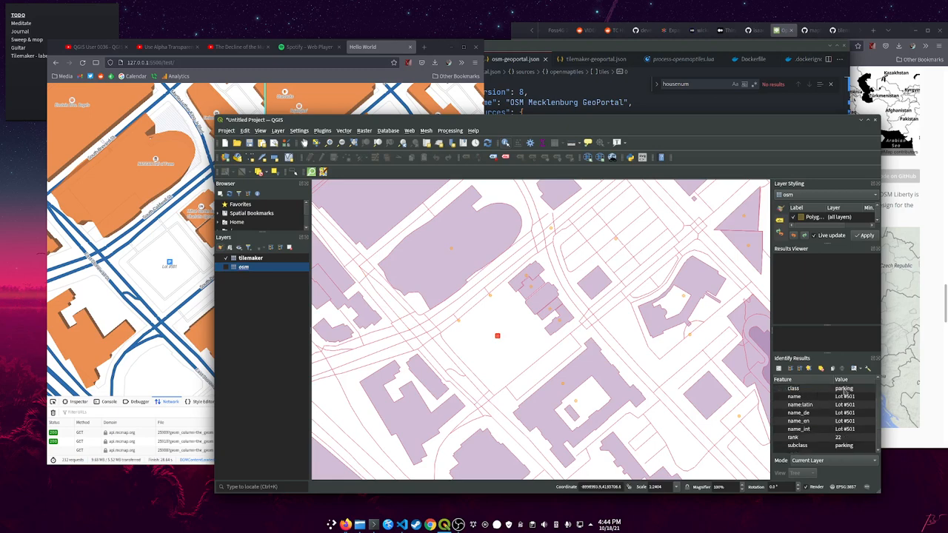
mouse_move(515, 323)
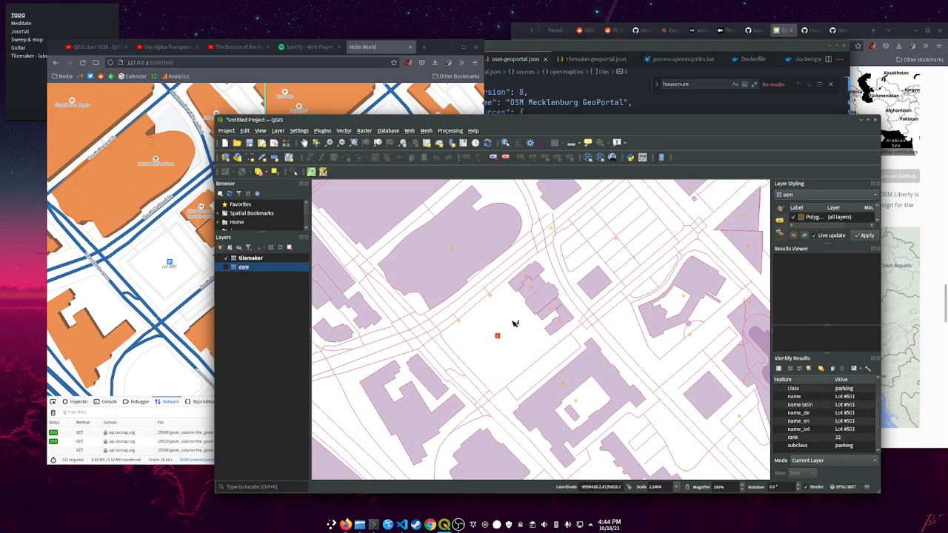
left_click(251, 258)
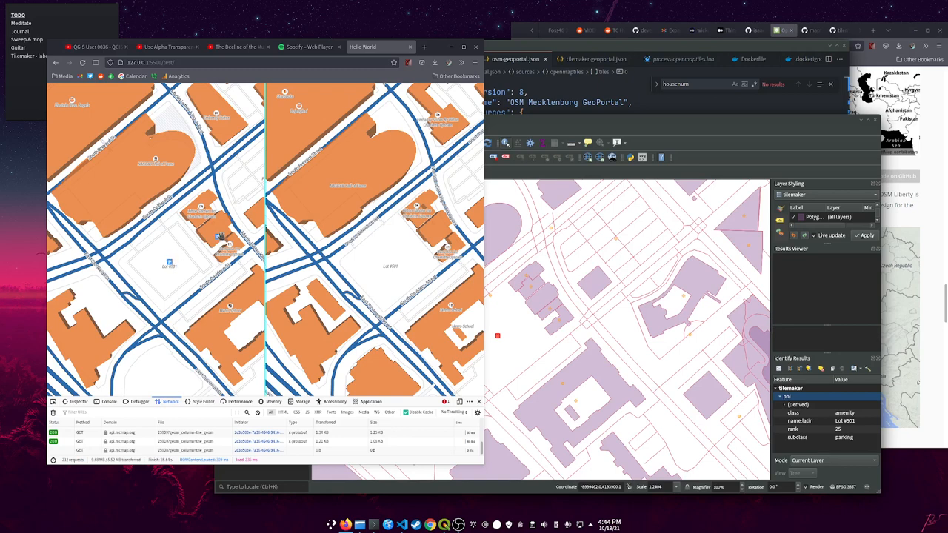
mouse_move(241, 318)
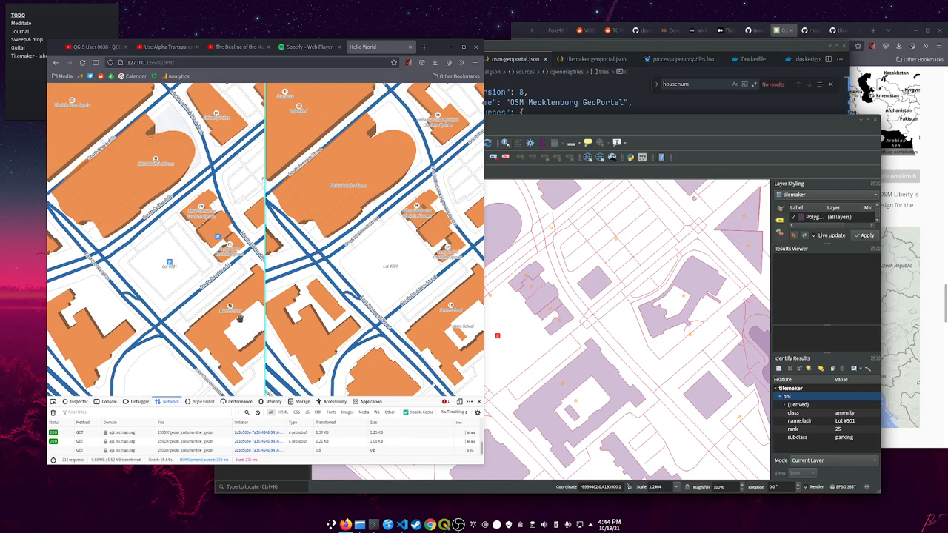
mouse_move(182, 280)
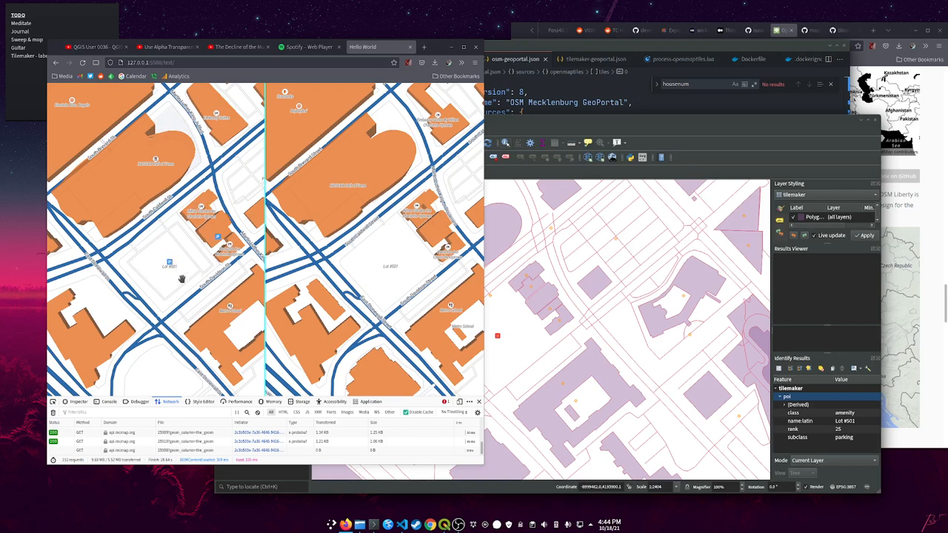
mouse_move(529, 405)
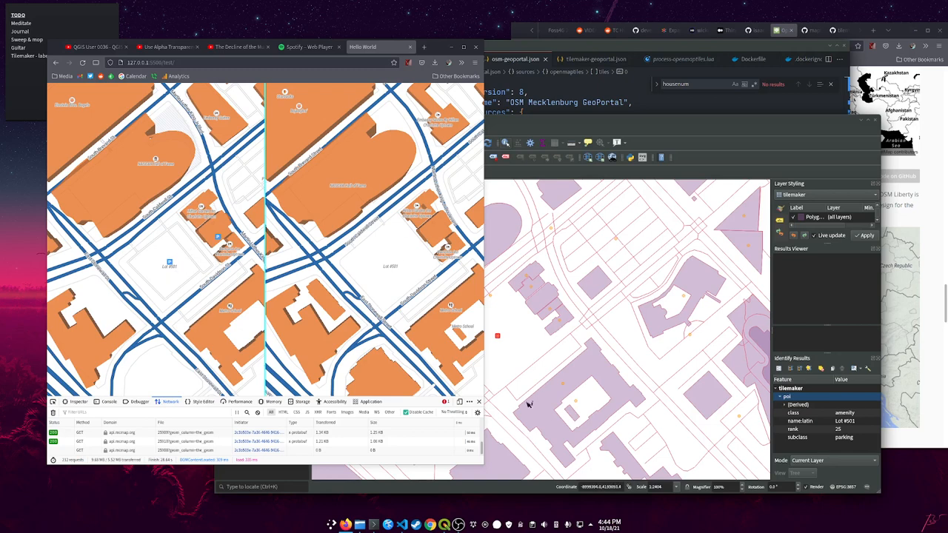
mouse_move(193, 270)
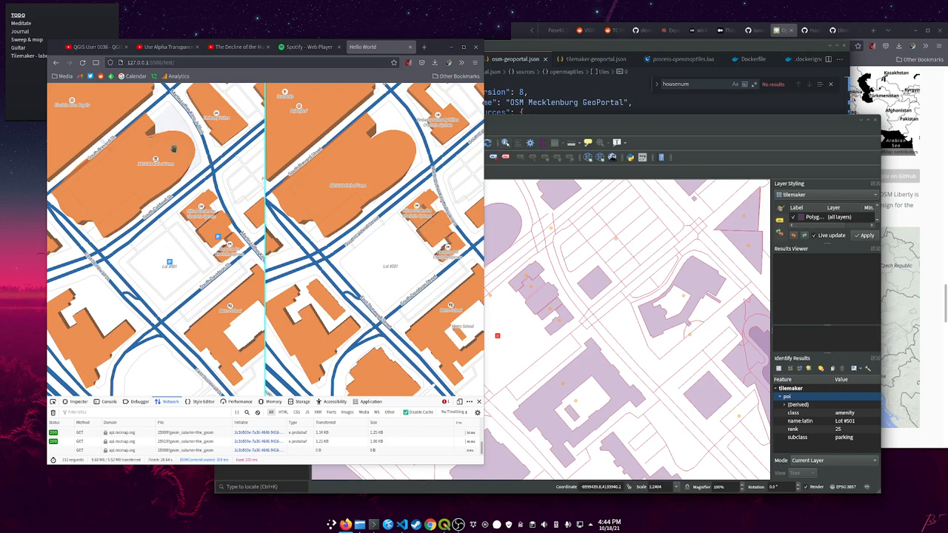
mouse_move(156, 184)
type("{class}")
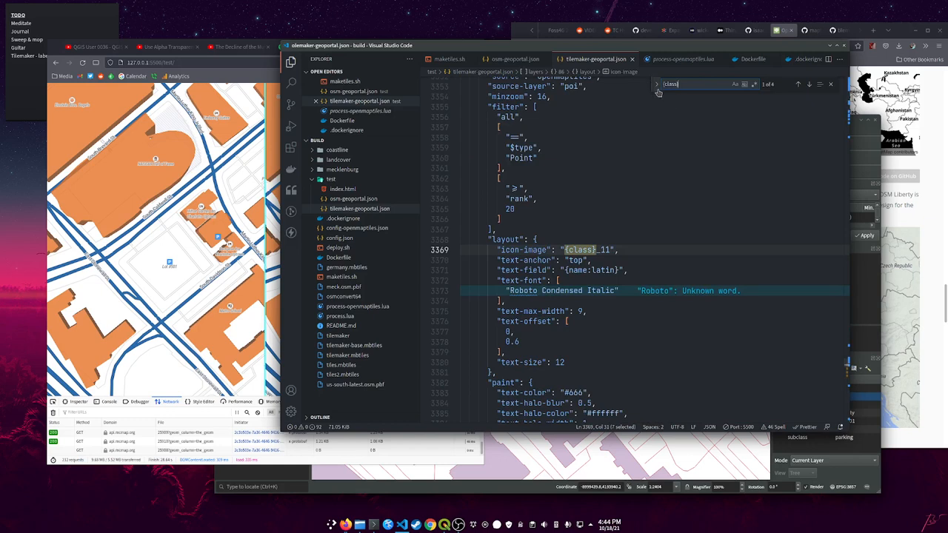
Locate the poi layer's icon-image expression built from {class} in tilemaker-geoportal.json.
left_click(656, 83)
type("{subclass}")
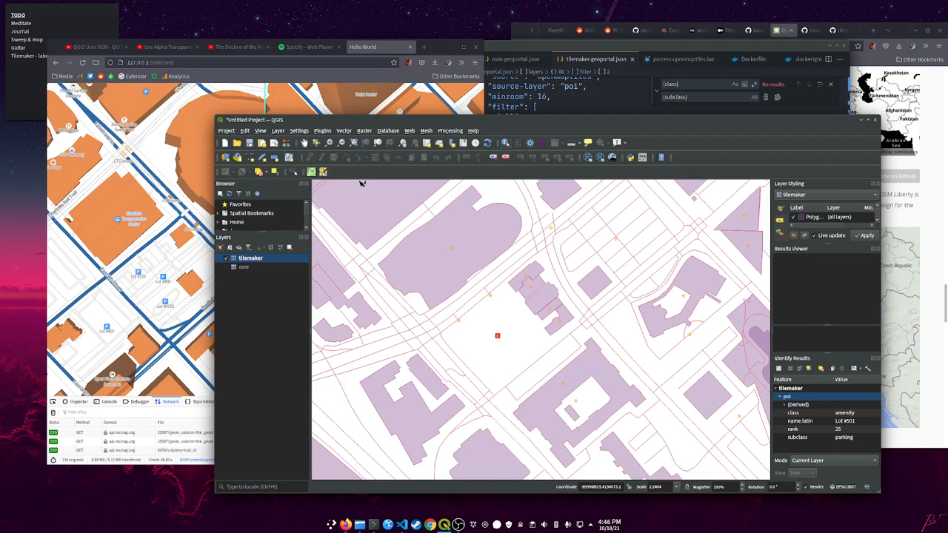
mouse_move(428, 124)
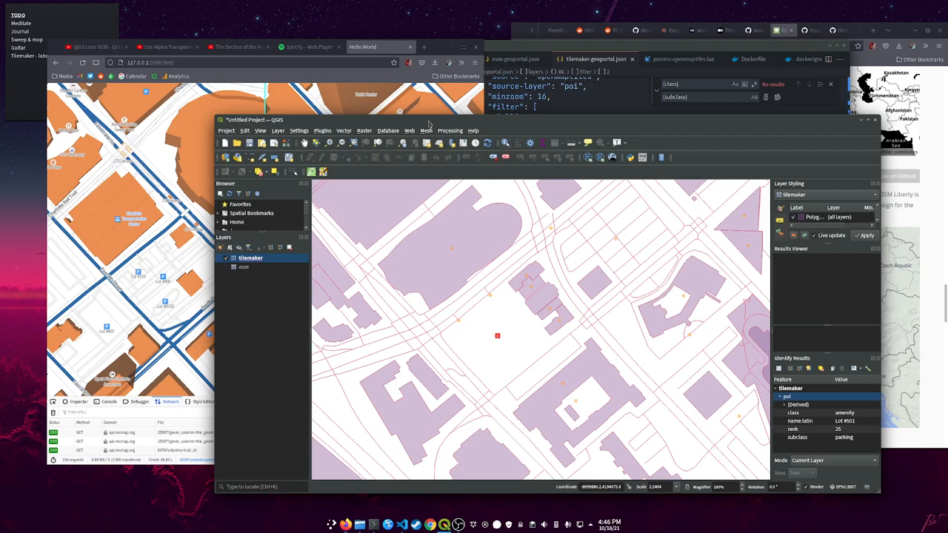
mouse_move(550, 138)
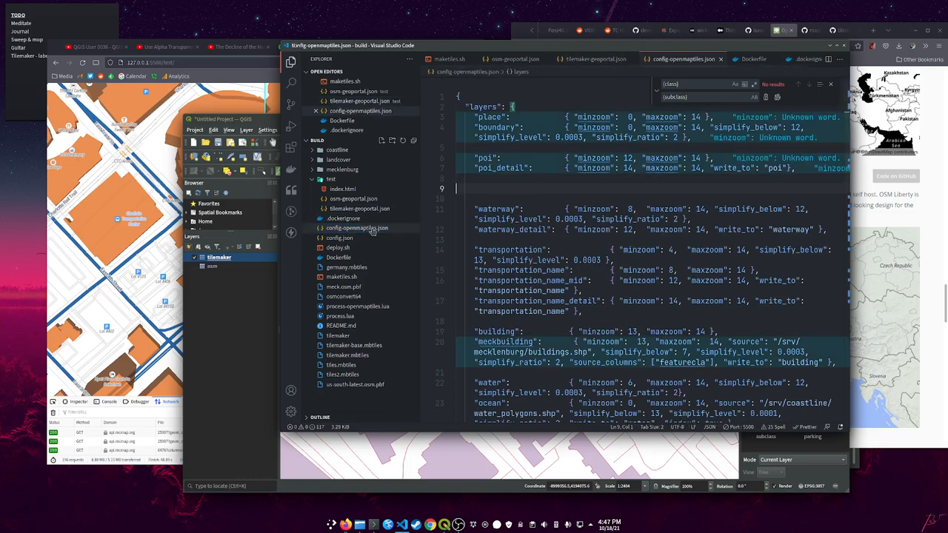
Scroll to the meckbuilding entry and highlight its minzoom and featurecla keys.
scroll("down", 3)
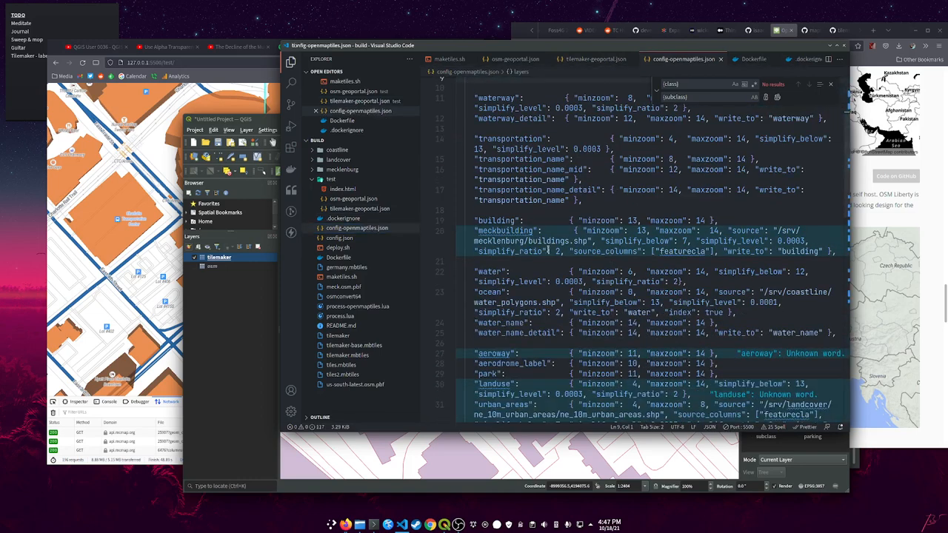
scroll("down", 3)
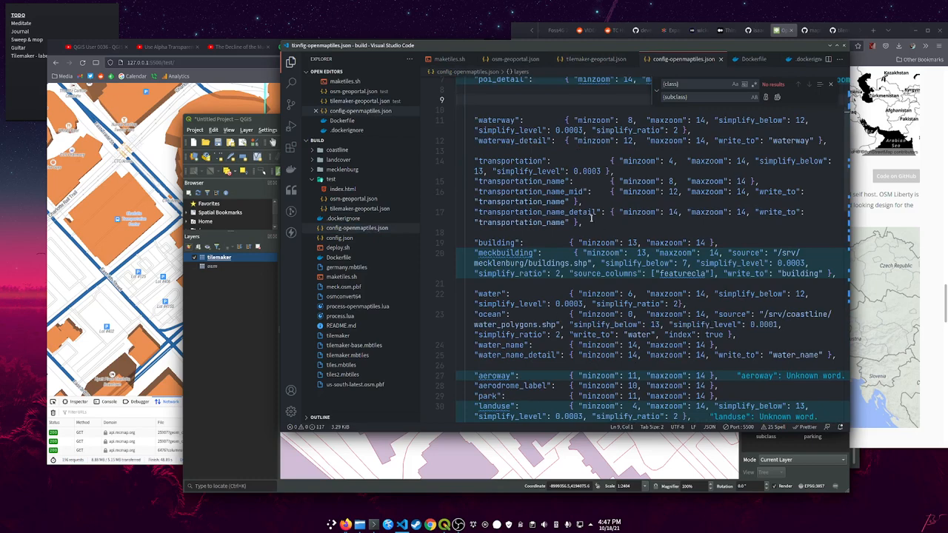
double_click(505, 252)
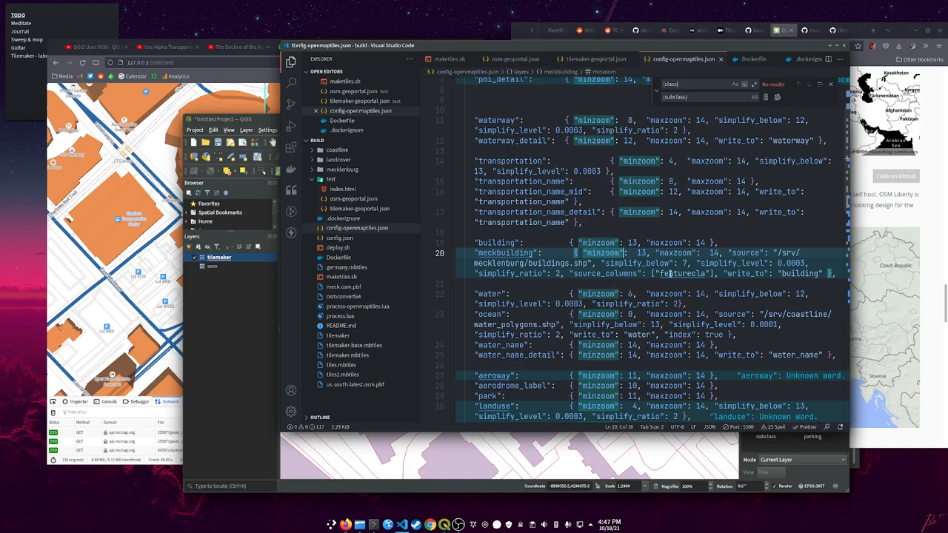
double_click(799, 273)
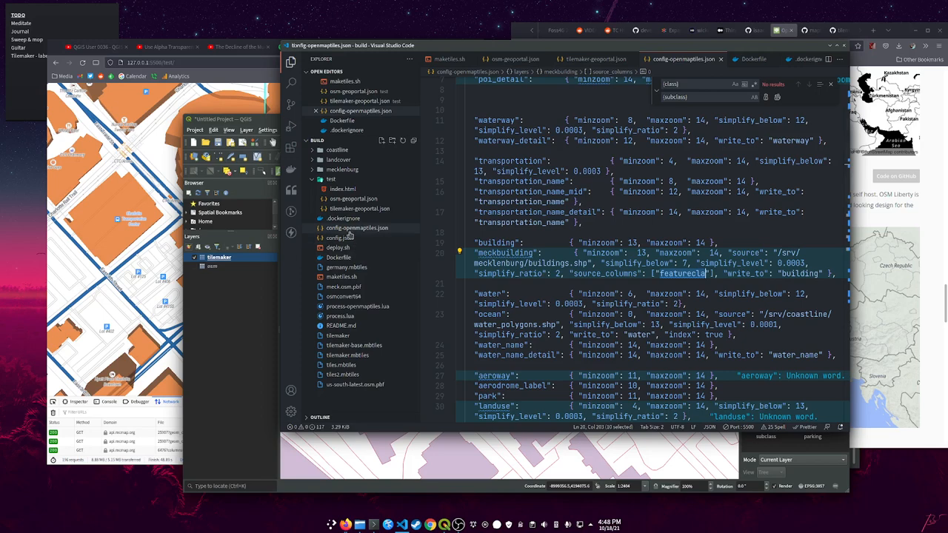
left_click(358, 316)
type("ocean")
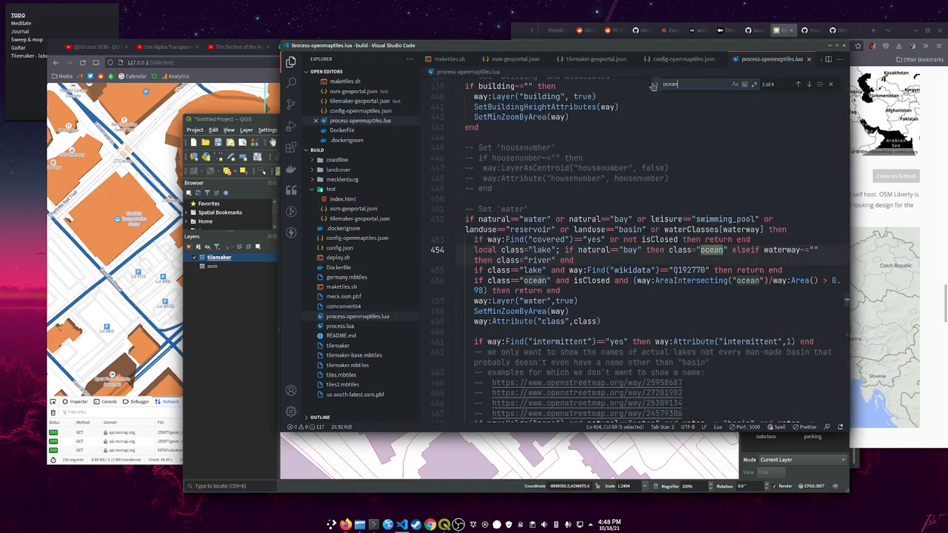
Step through the 'ocean' matches to the featurecla remap giving buildings 3.66 render height.
left_click(809, 84)
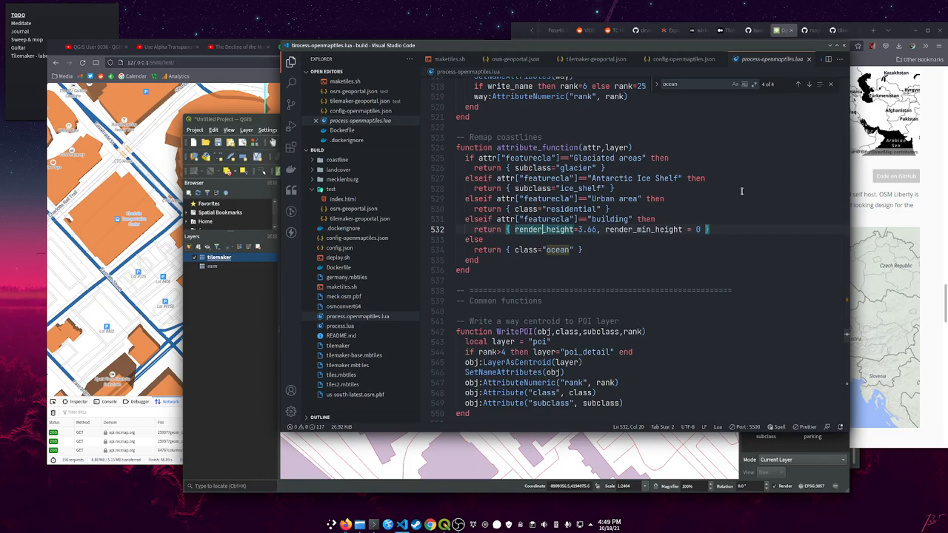
left_click(609, 209)
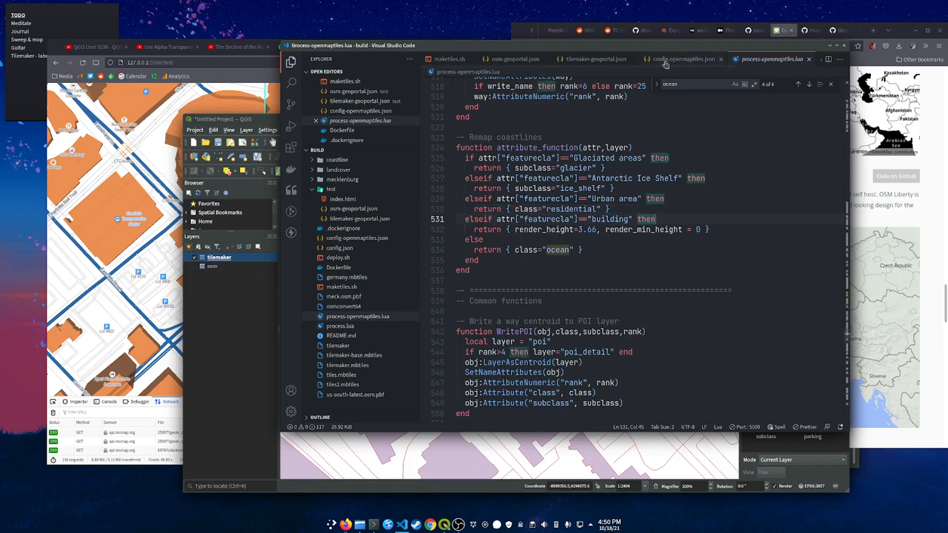
mouse_move(594, 59)
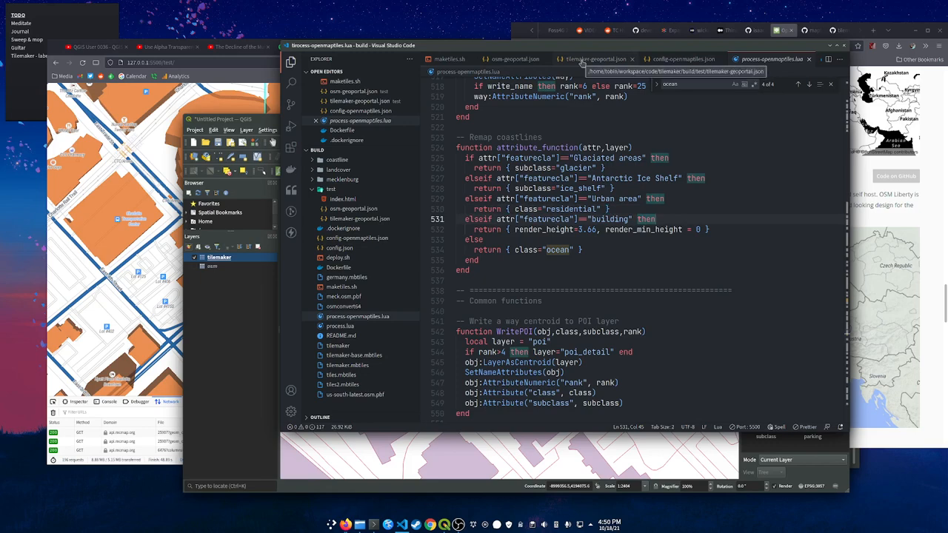
left_click(681, 58)
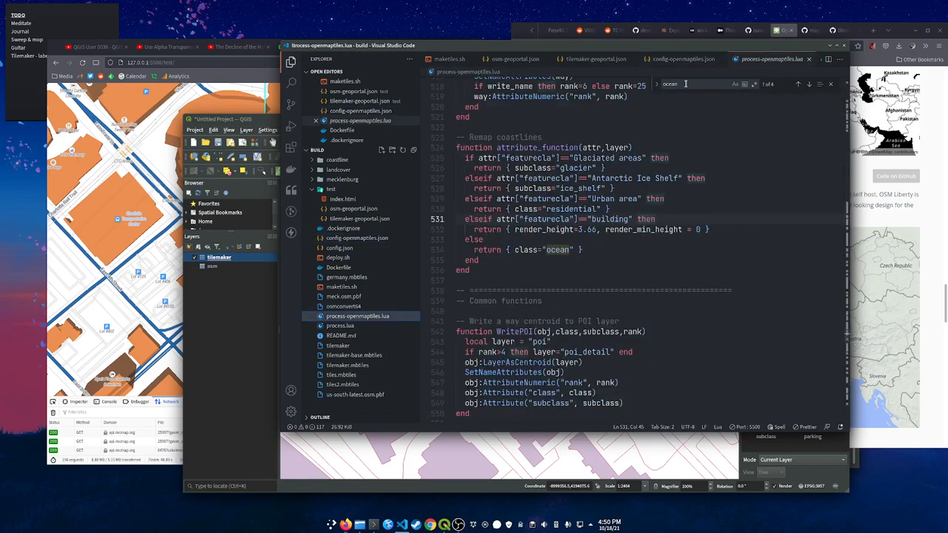
Search the Lua script for 'housenumber' to find the addr:housenumber key.
type("house")
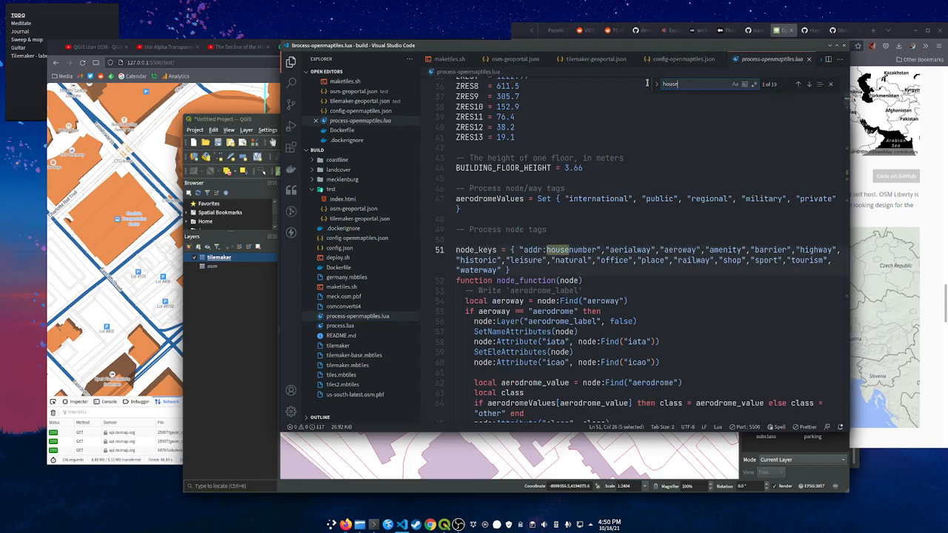
type("number")
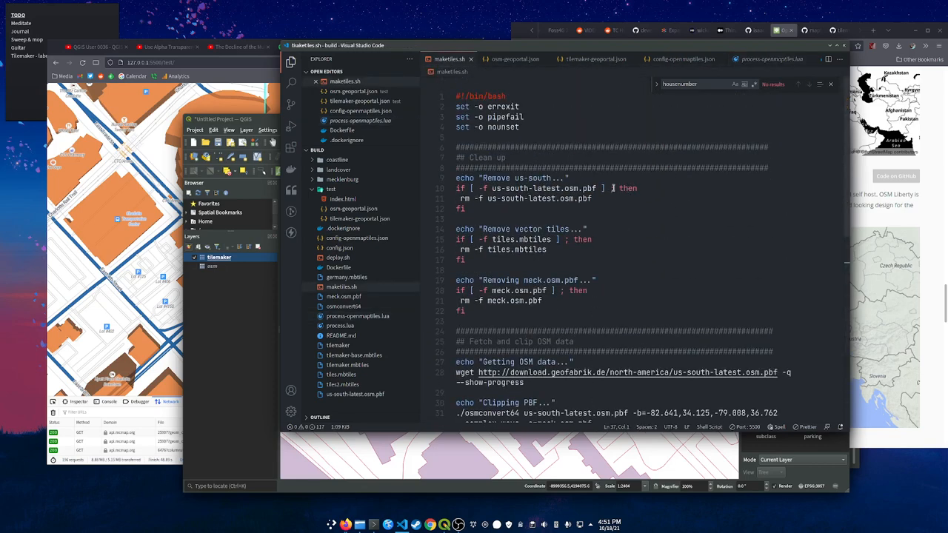
Scroll through maketiles.sh, from the cleanup and OSM clip steps to the tilemaker run.
scroll("down", 3)
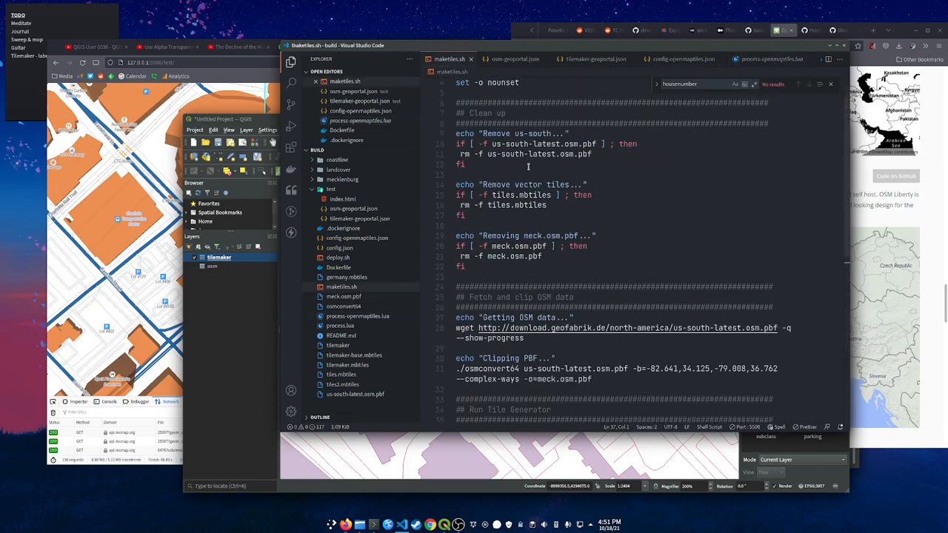
scroll("down", 3)
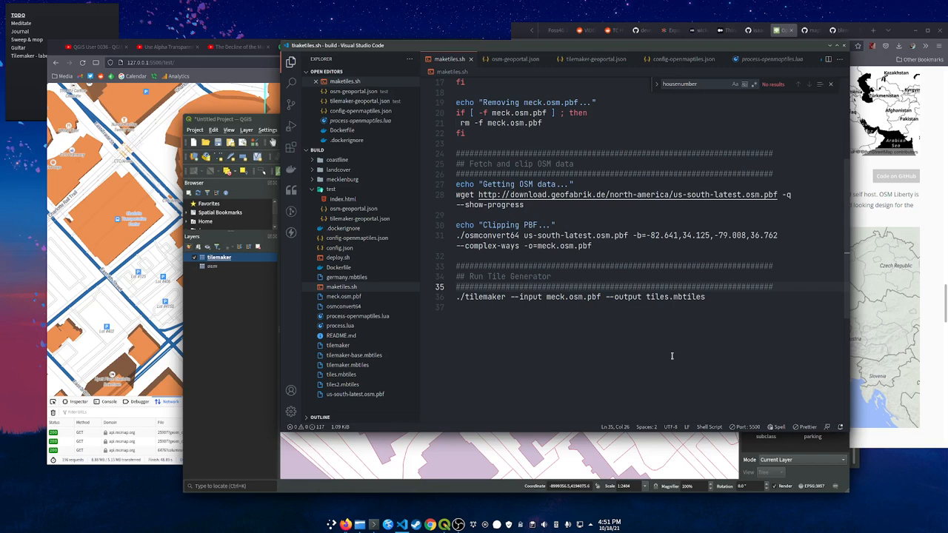
left_click(570, 286)
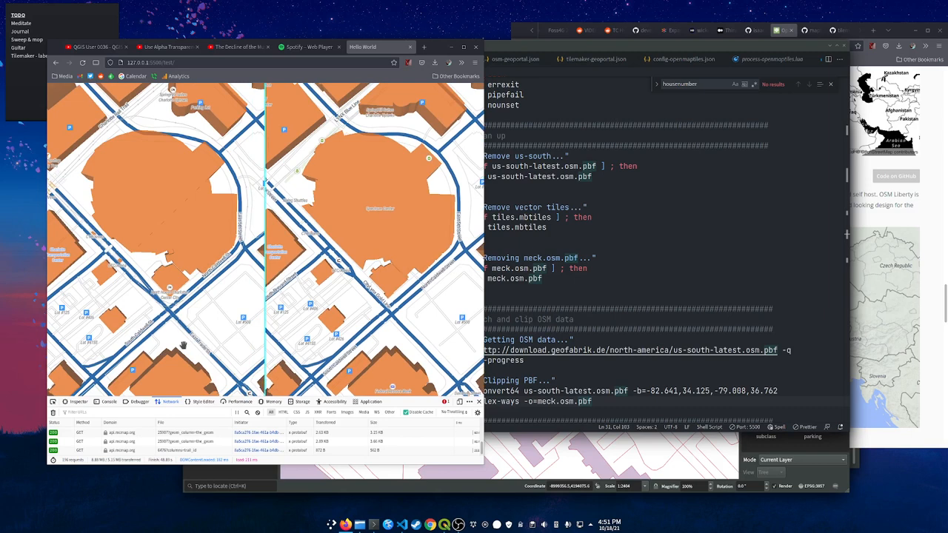
mouse_move(405, 299)
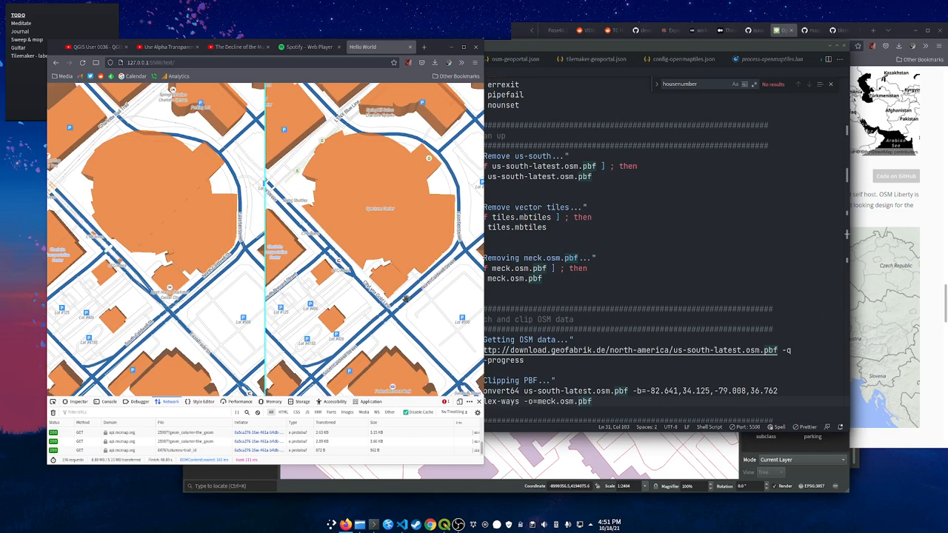